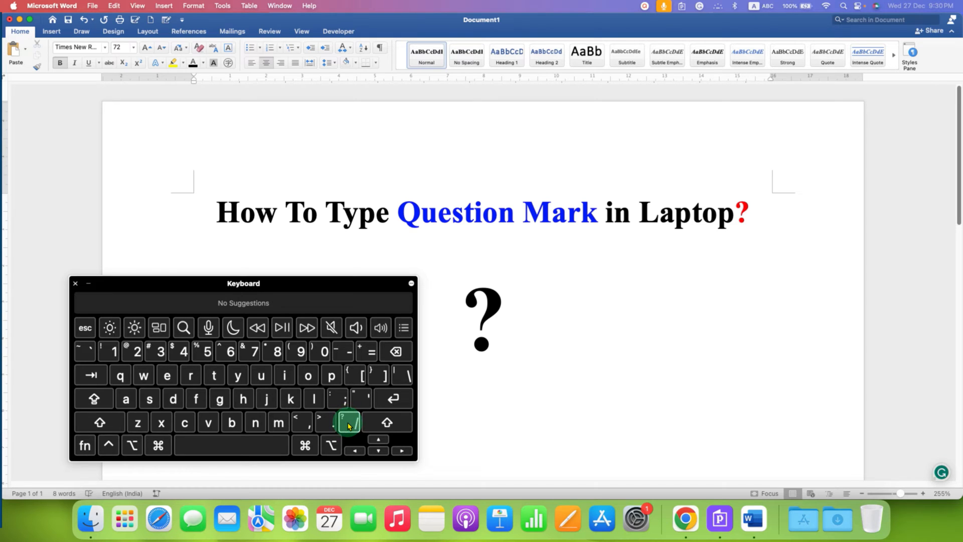
Enter the first question mark below the title and re-enable Shift on the on-screen keyboard
click(352, 424)
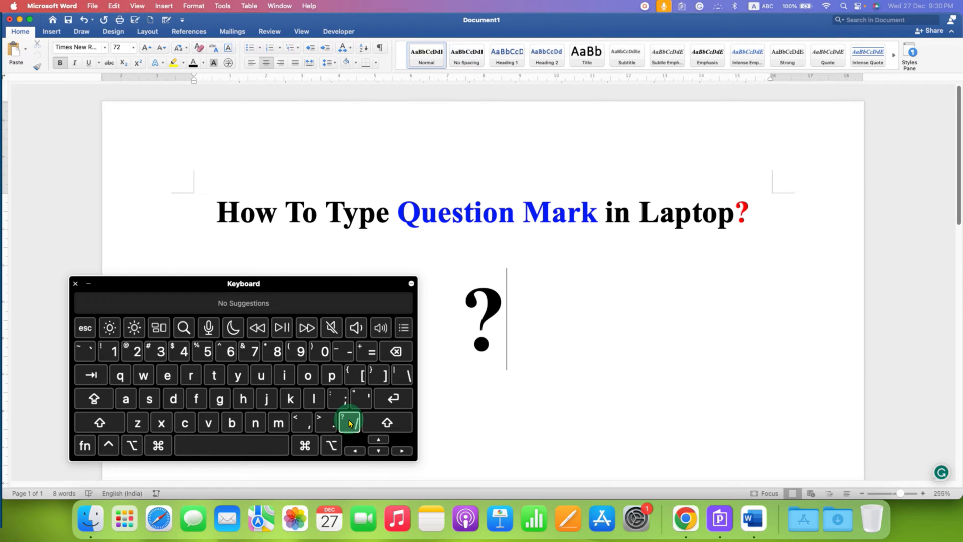
click(347, 422)
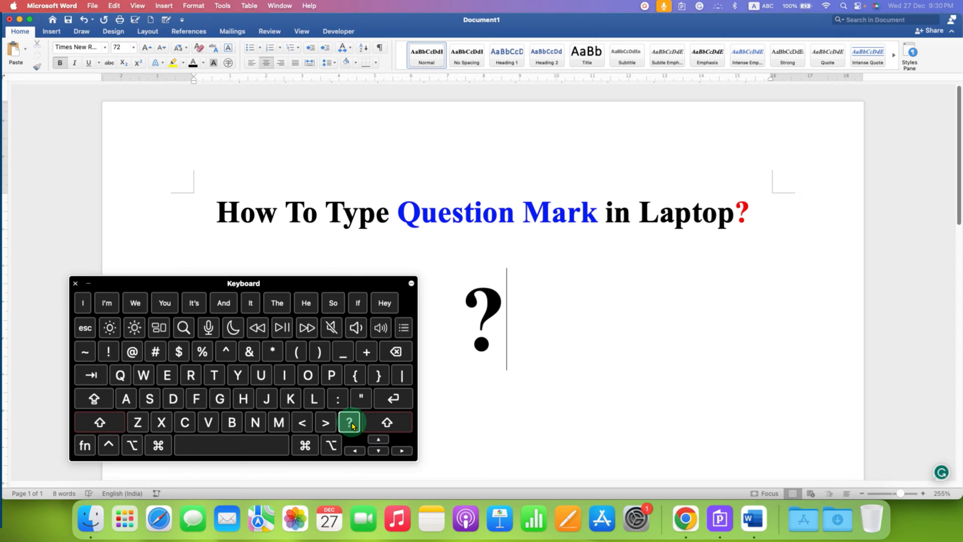
Type a second and third question mark using Shift and the ?/ key on the Keyboard viewer
click(349, 422)
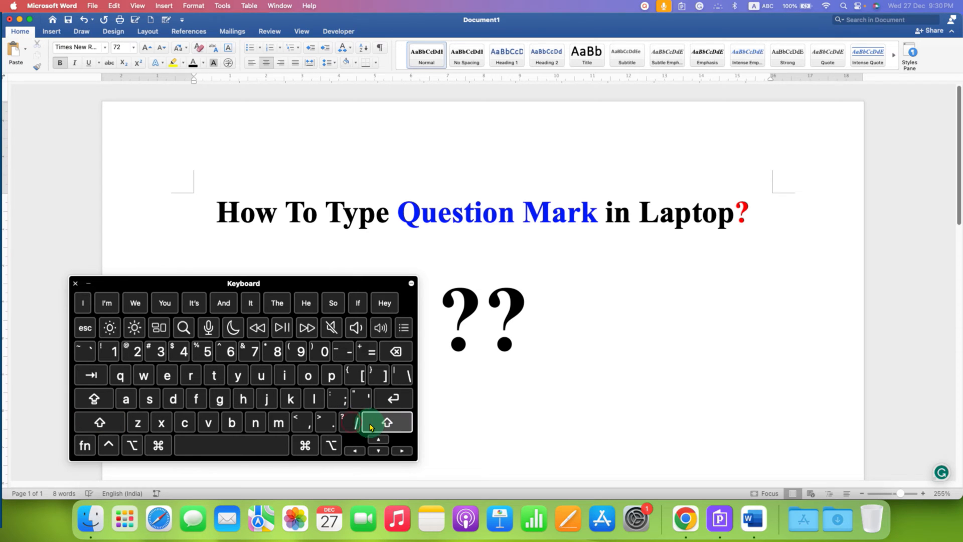
click(387, 422)
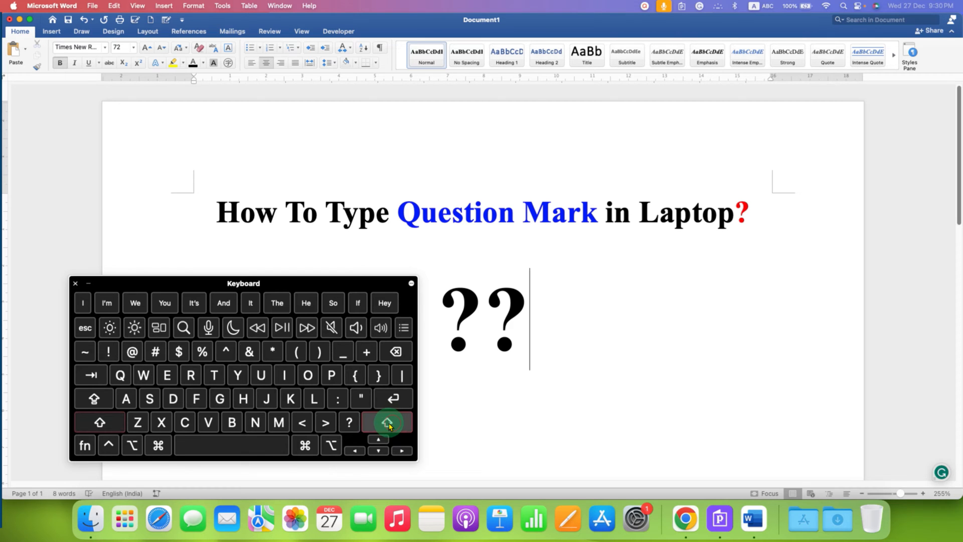
click(349, 422)
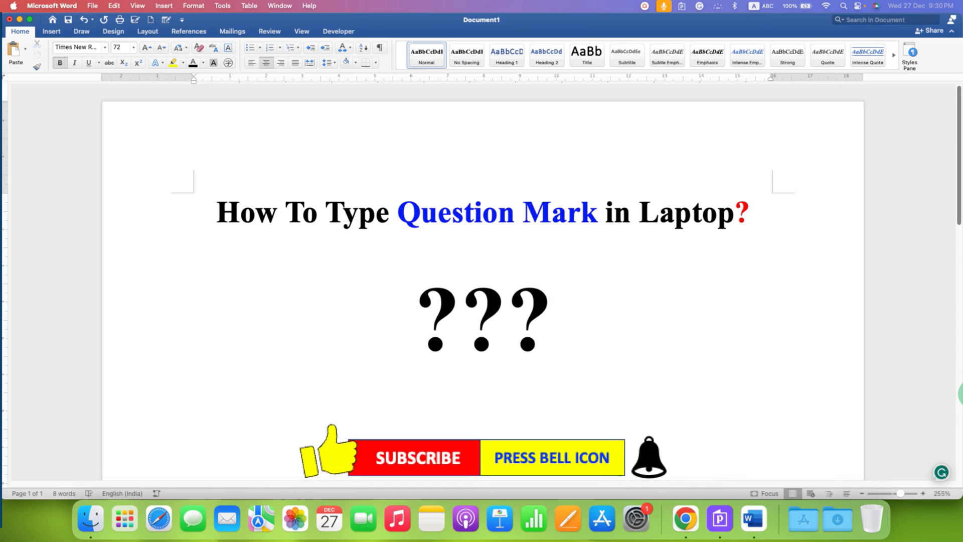
click(552, 319)
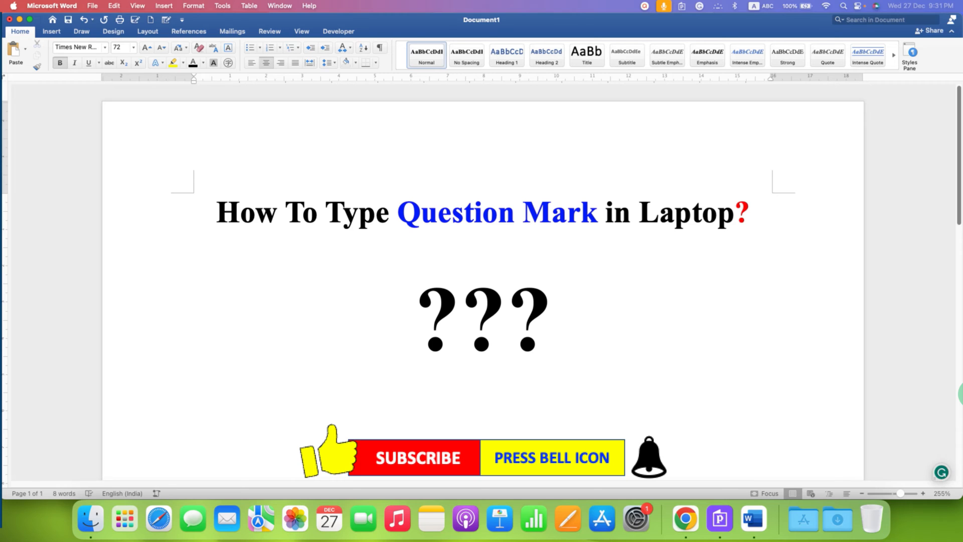
click(552, 319)
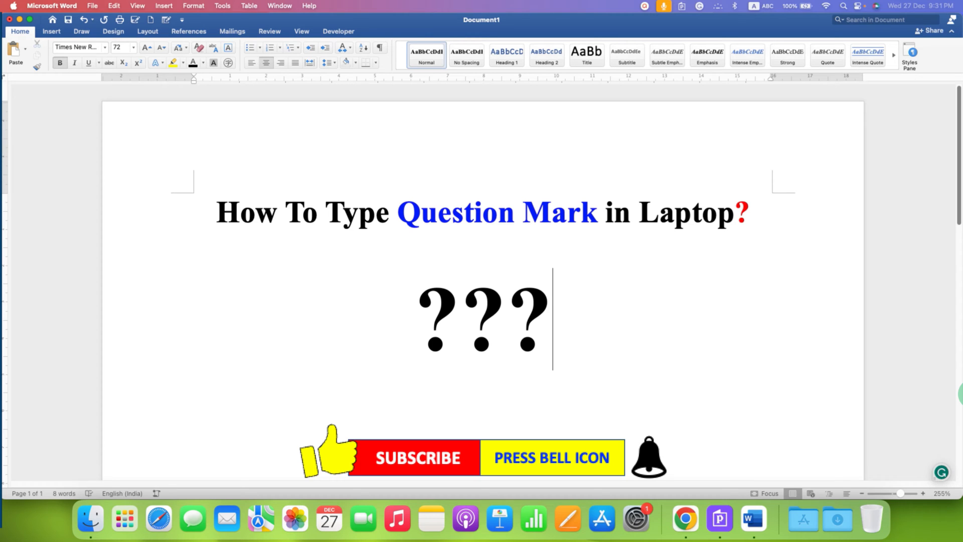